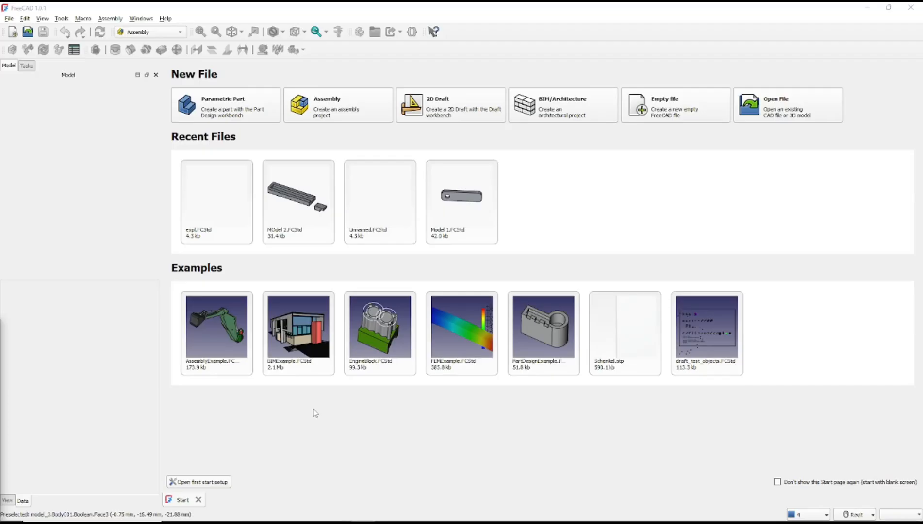
mouse_move(331, 107)
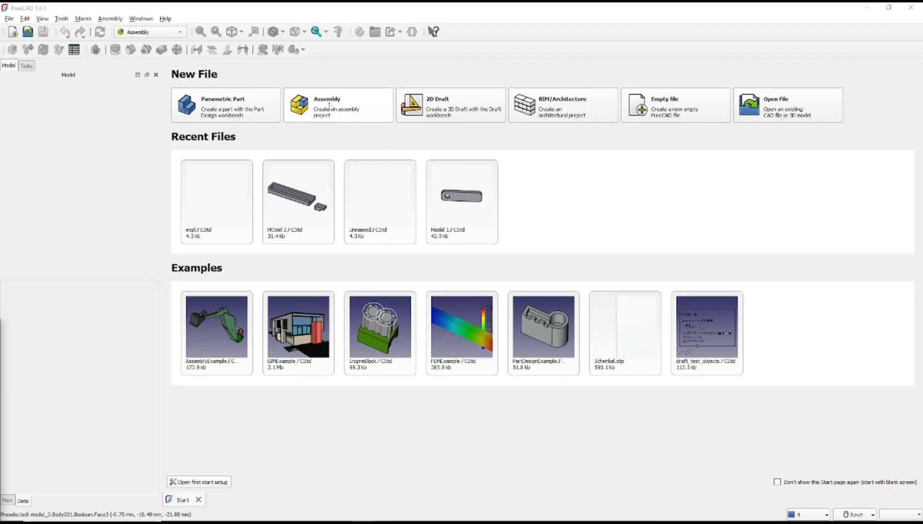
Step: Start a new assembly and load model 3.FCStd into the component list
click(338, 105)
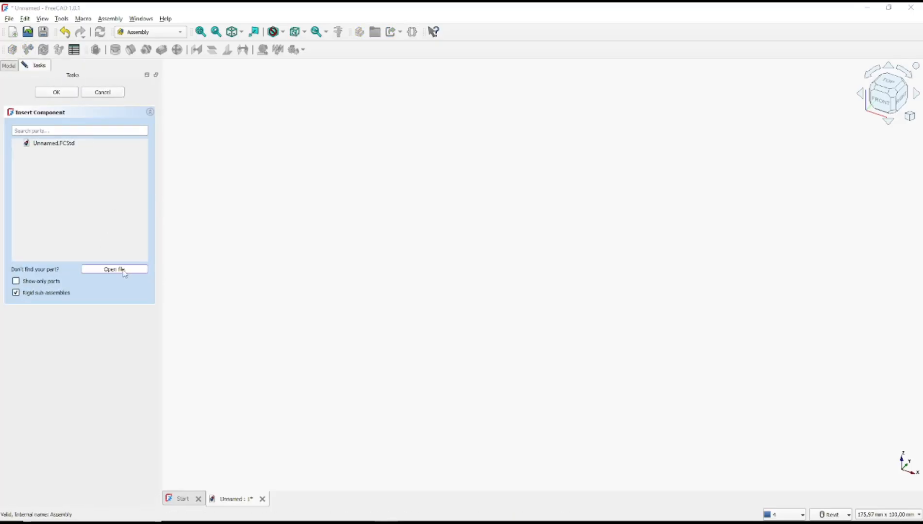
click(114, 269)
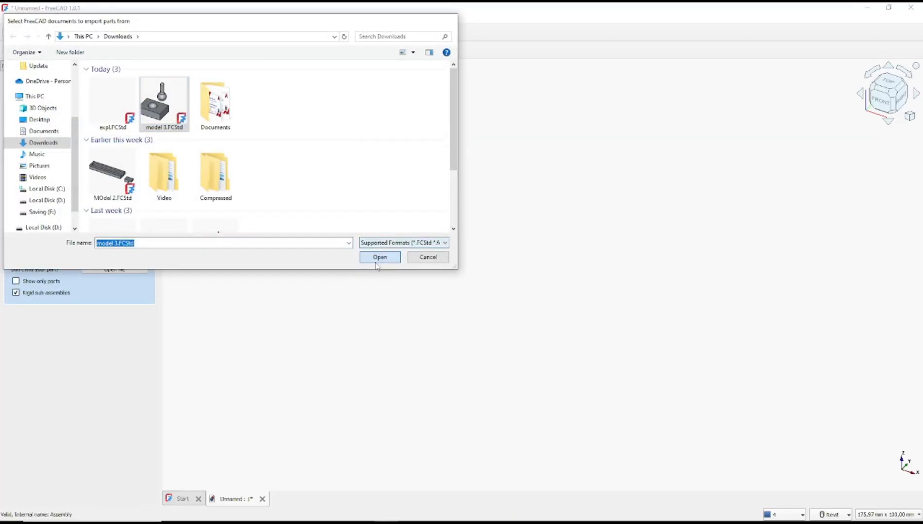
click(379, 257)
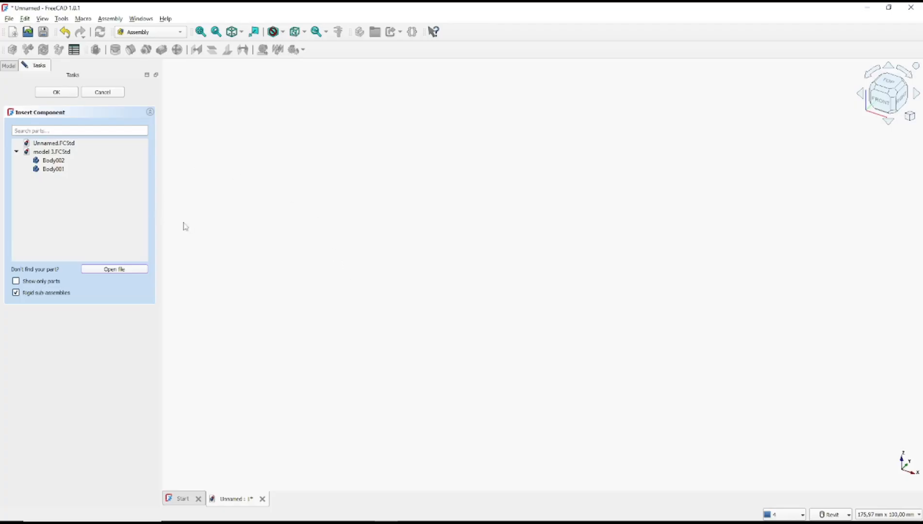
mouse_move(140, 213)
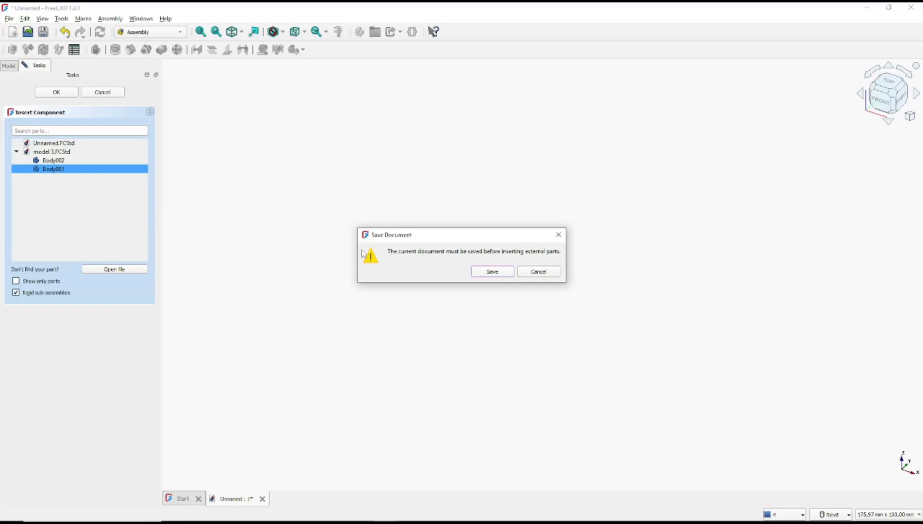
Step: Save the assembly as expl.FCStd, replacing the existing file
click(491, 271)
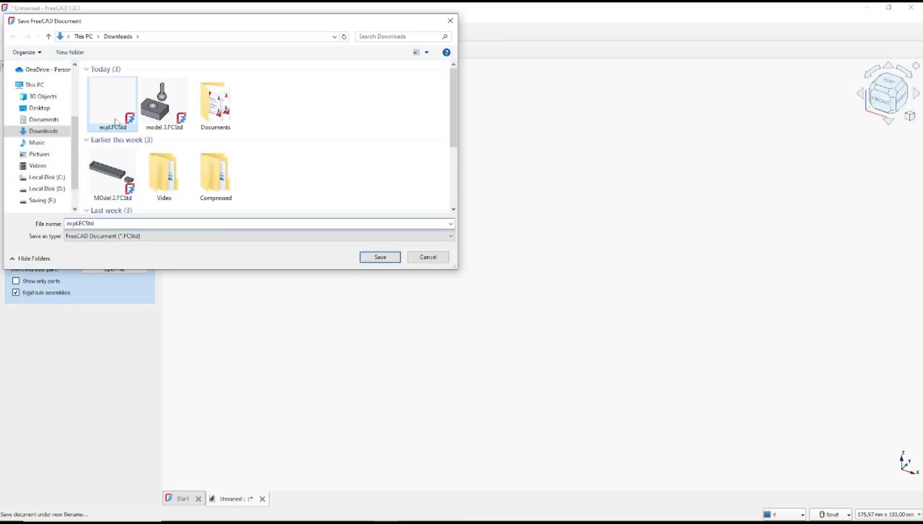
click(379, 257)
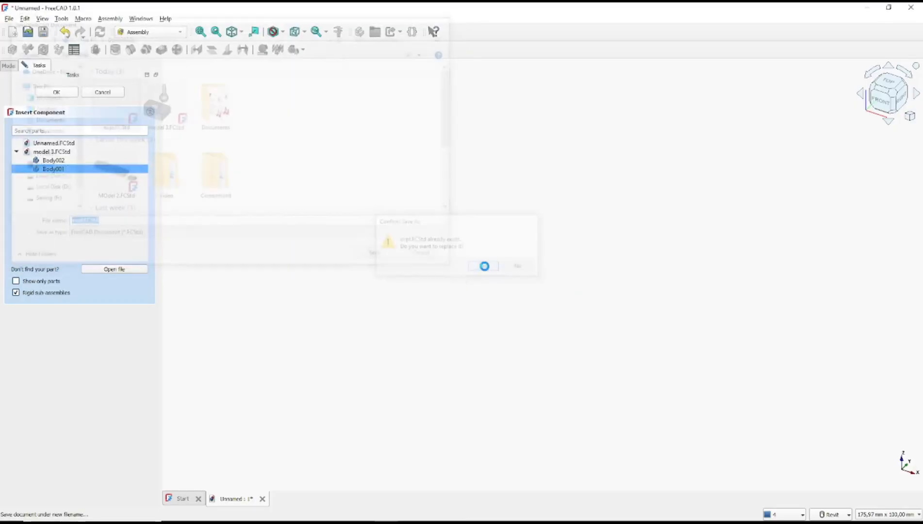
click(484, 266)
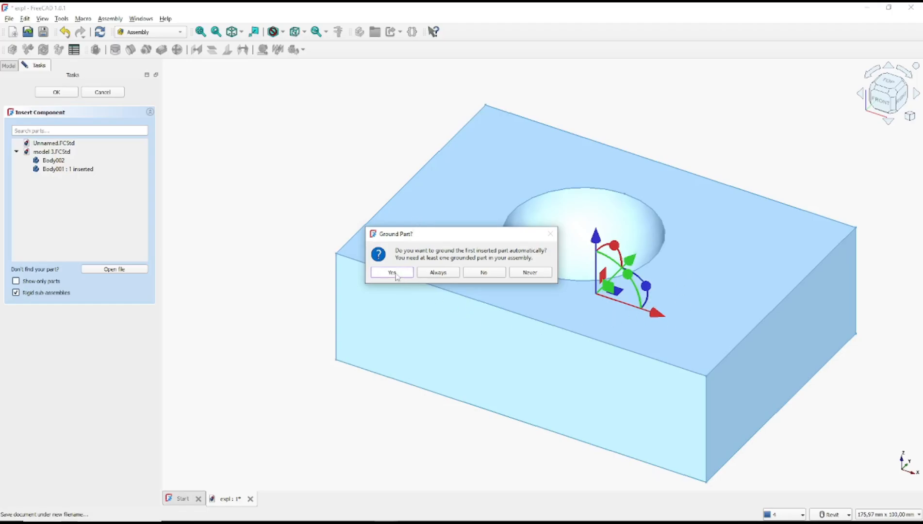
Step: Ground the inserted socket box and place Body002, the ball-ended stick, in the scene
click(391, 272)
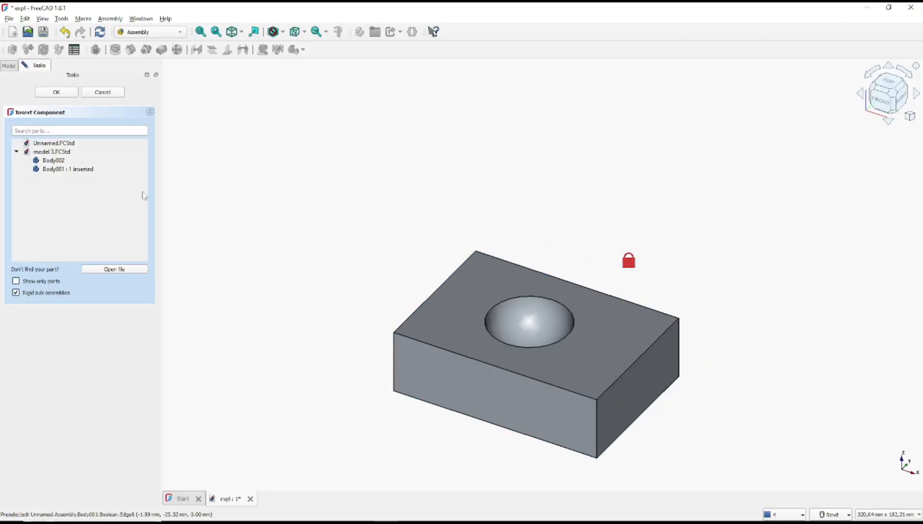
click(53, 160)
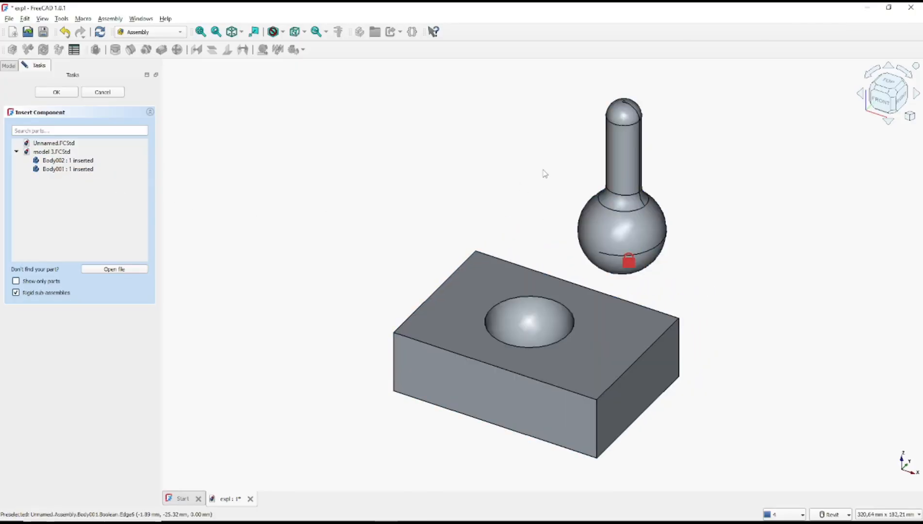
click(55, 92)
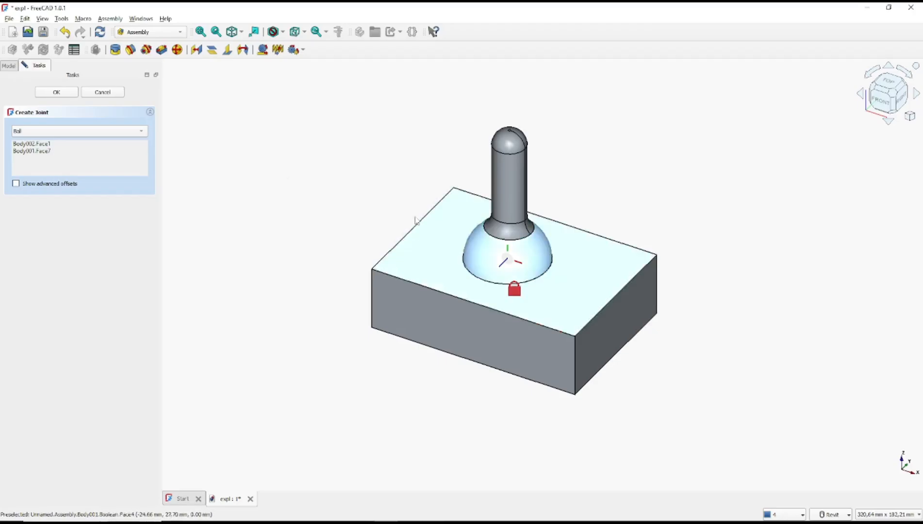
Step: Confirm the ball joint between the stick's ball and the box's socket face
click(56, 92)
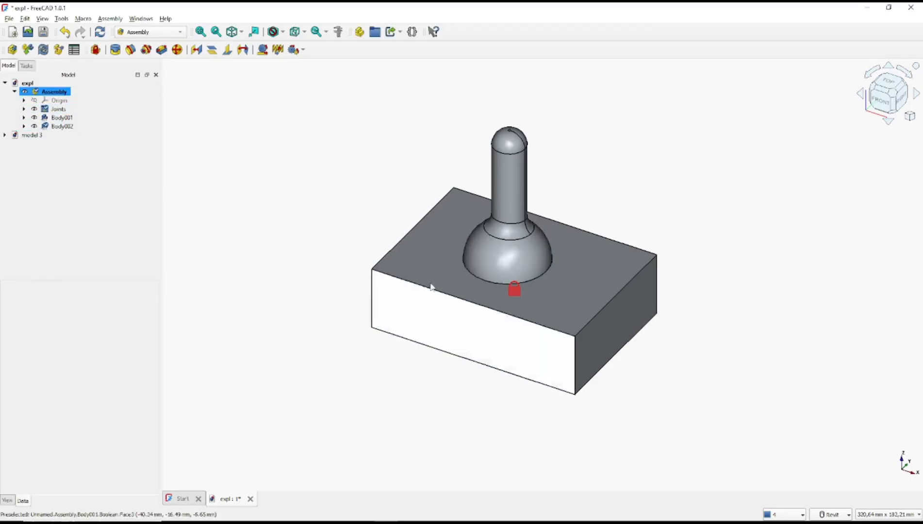